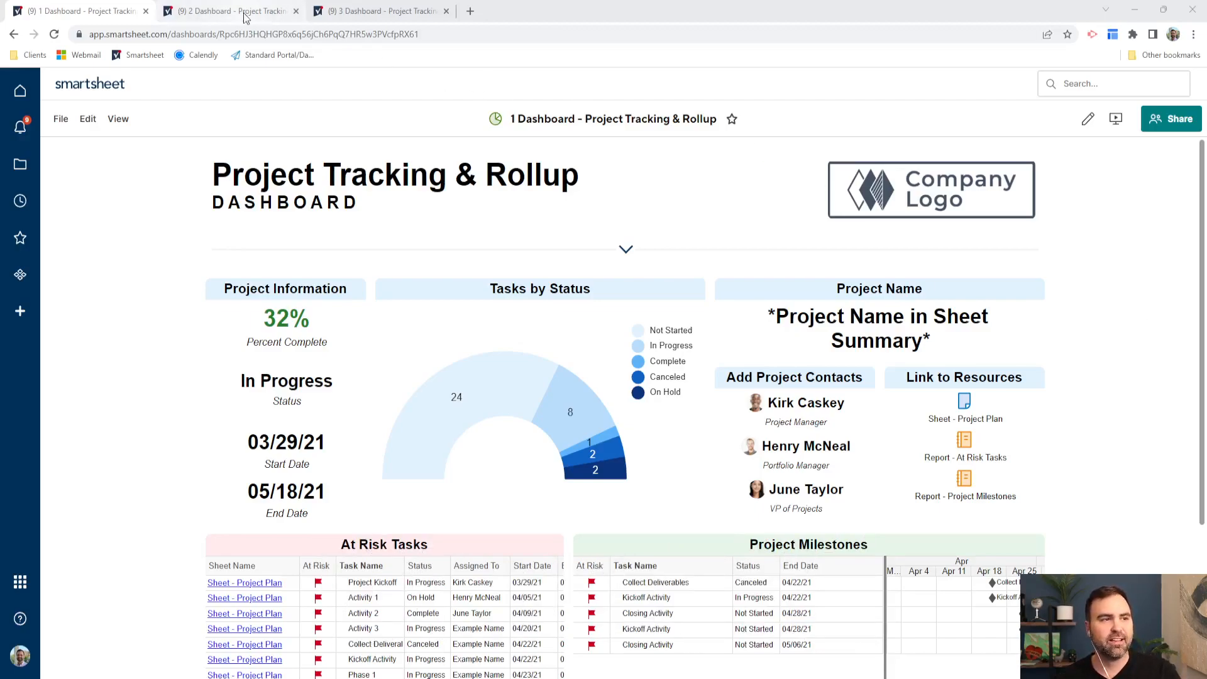
# Step: Switch through the cyan version to the third, dark-purple Project Tracking & Rollup dashboard
pyautogui.click(232, 11)
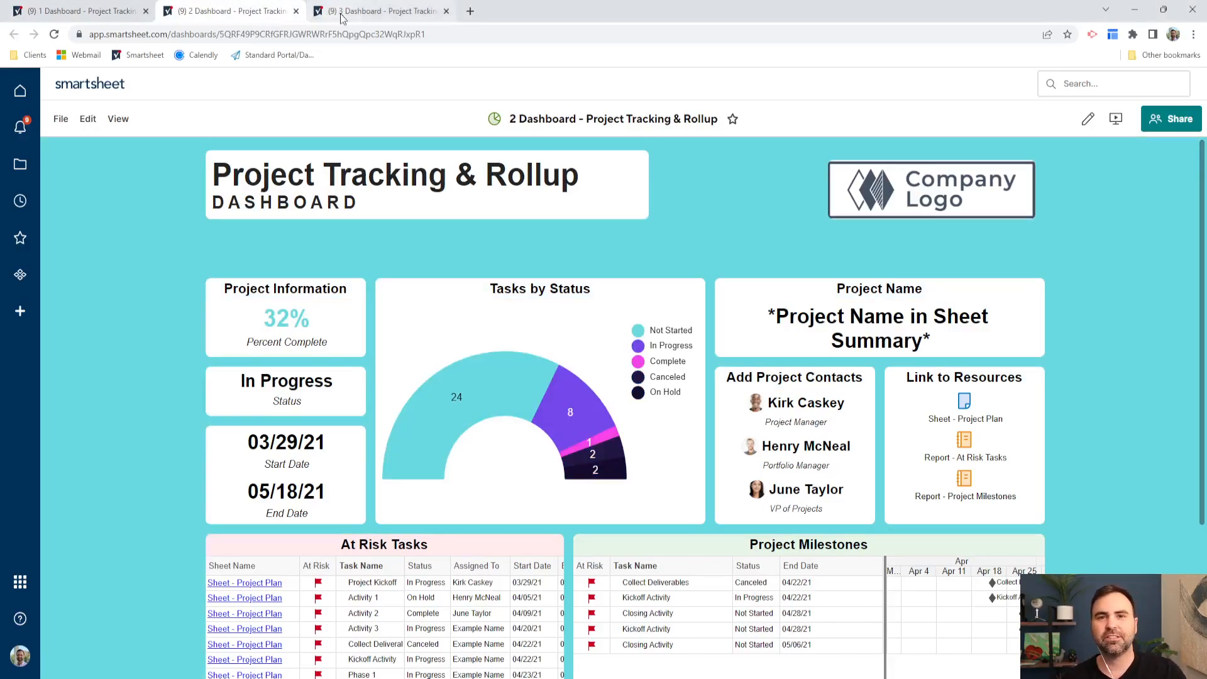
pyautogui.click(377, 11)
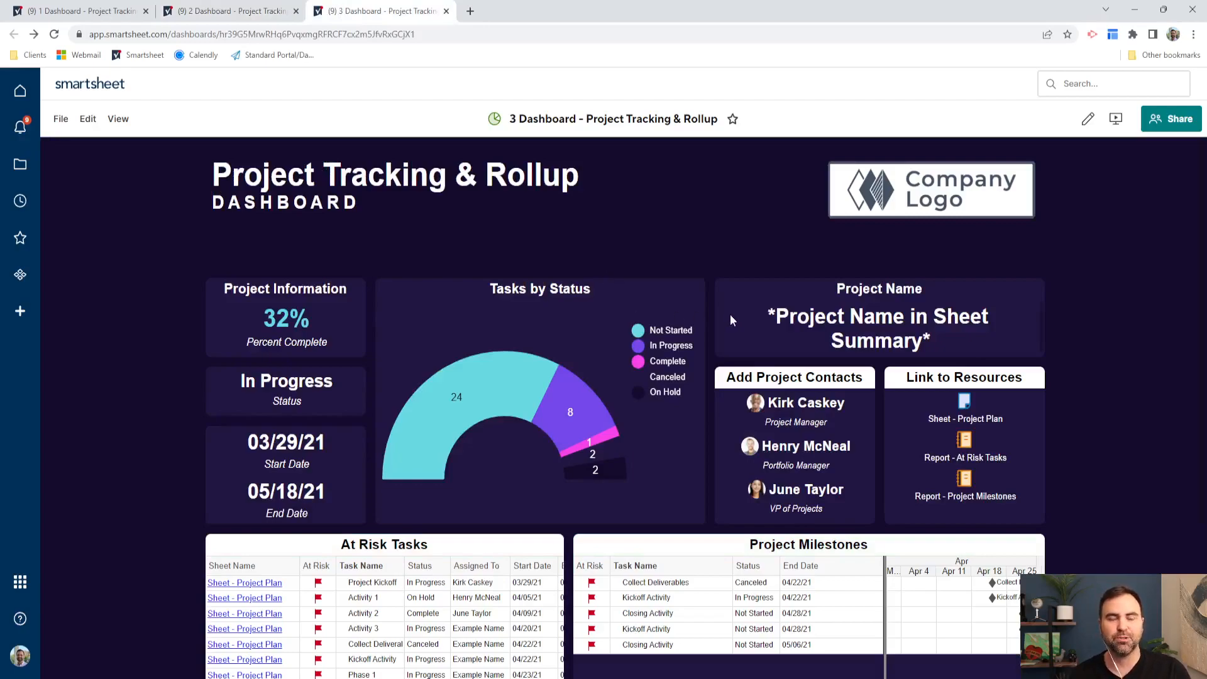
pyautogui.moveTo(562, 287)
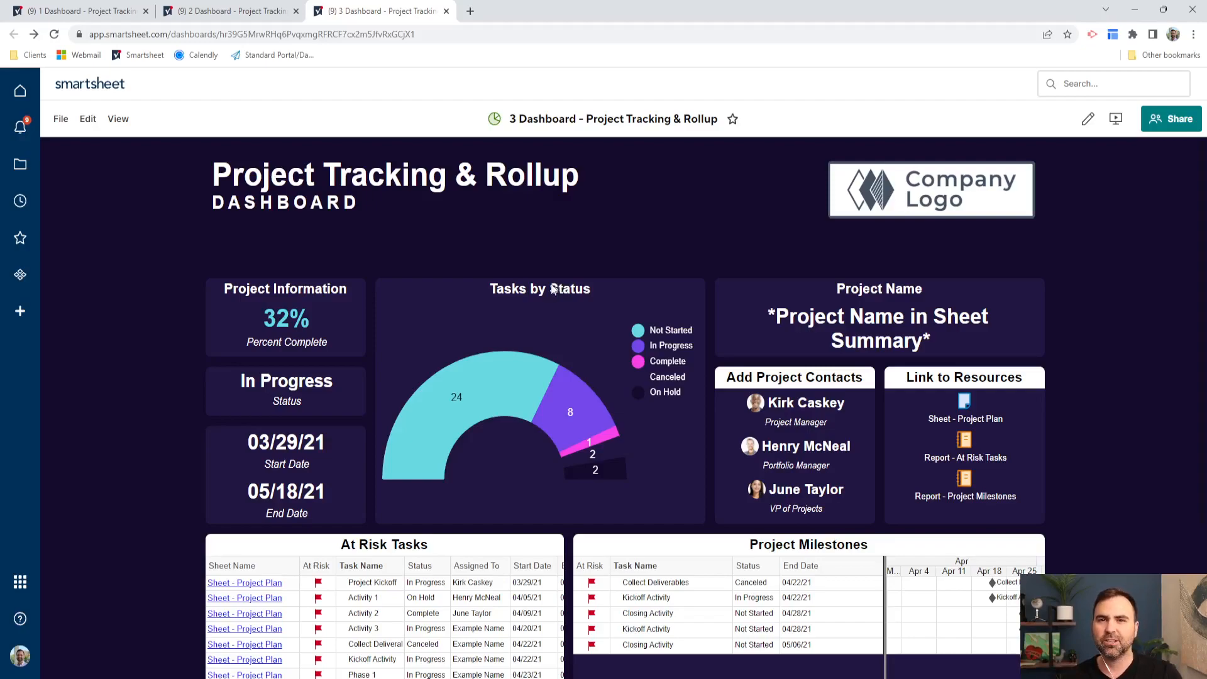
pyautogui.moveTo(1087, 118)
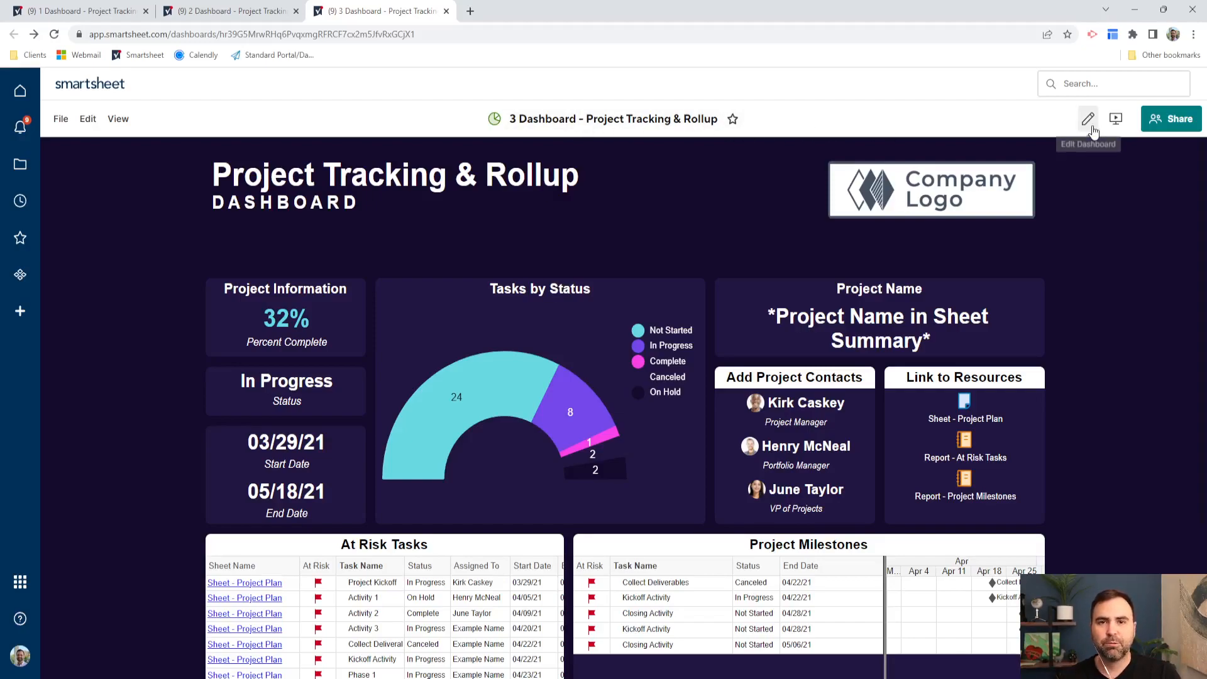
# Step: Enter edit mode and show settings with background #140A2C and widget background #211641
pyautogui.click(1087, 119)
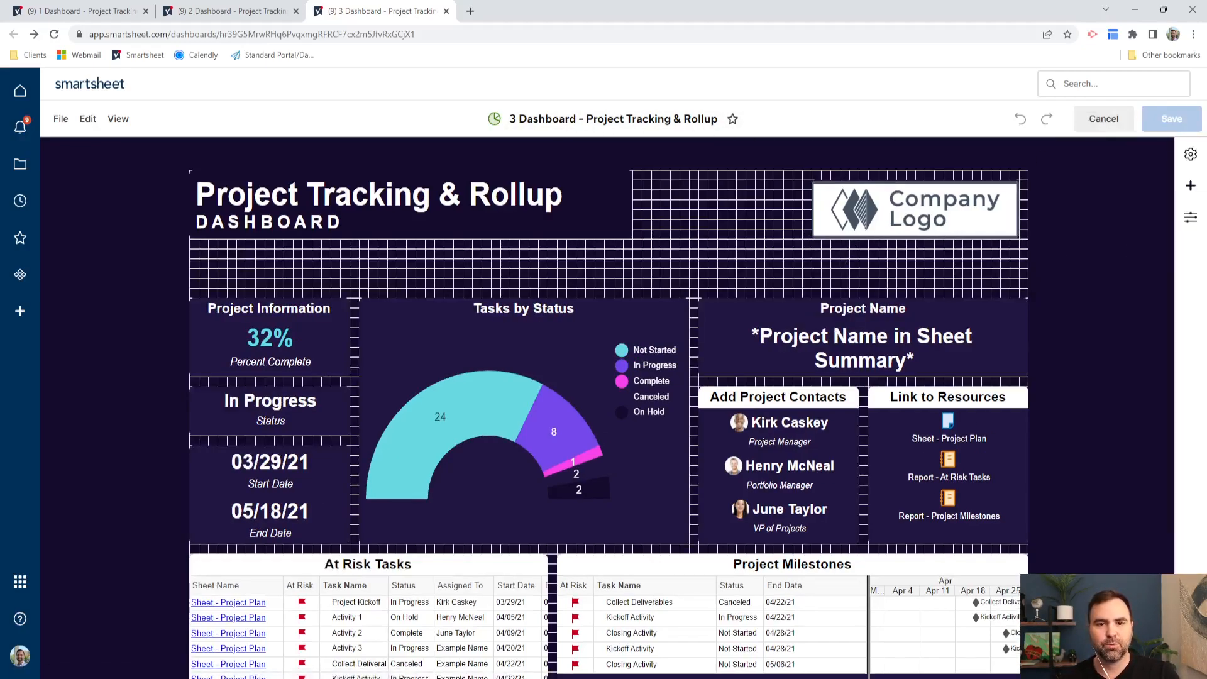
pyautogui.moveTo(1190, 153)
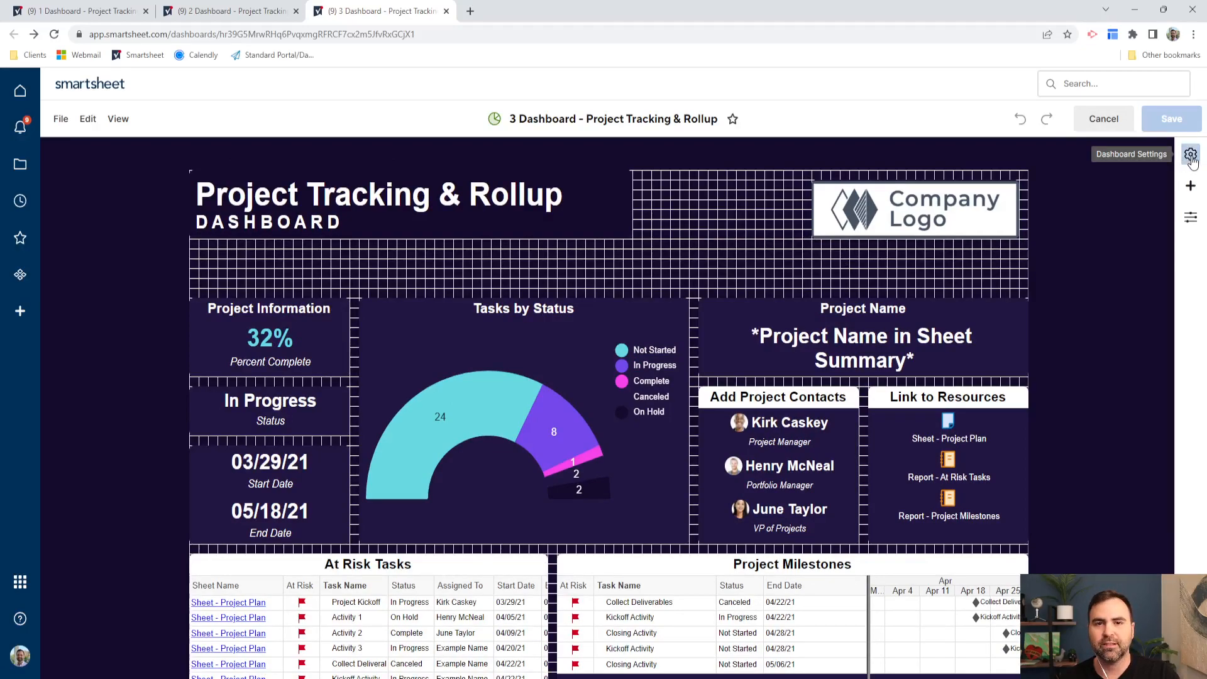
pyautogui.click(1191, 153)
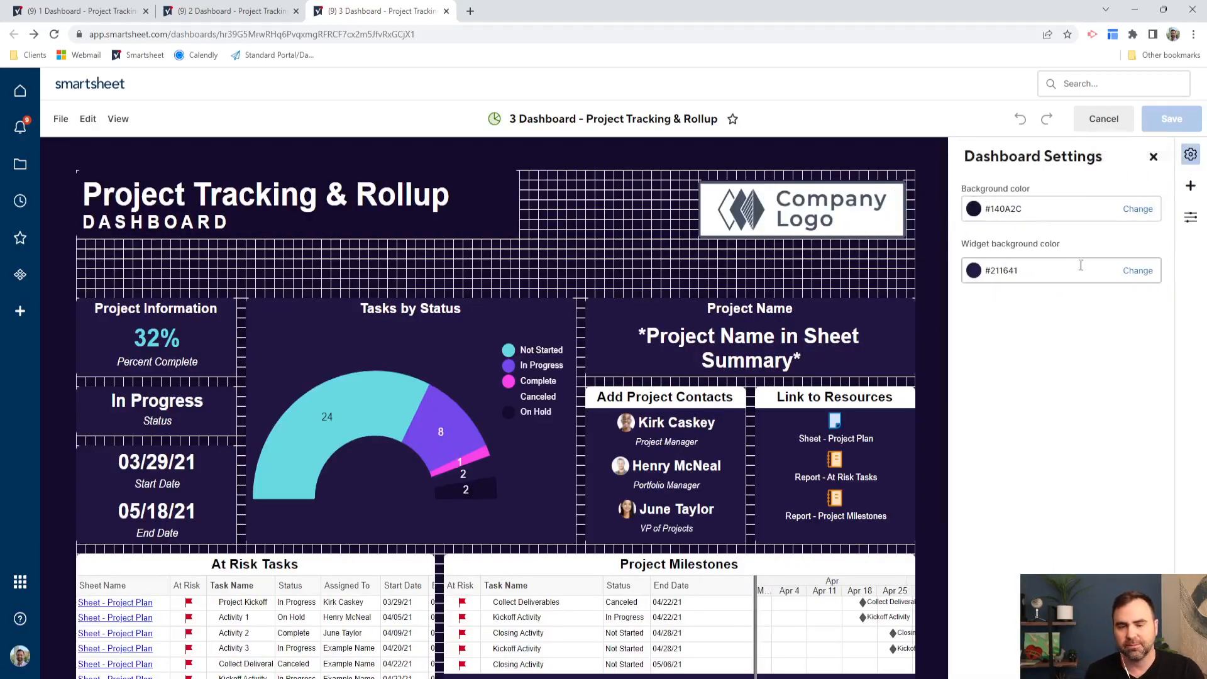
pyautogui.moveTo(1062, 252)
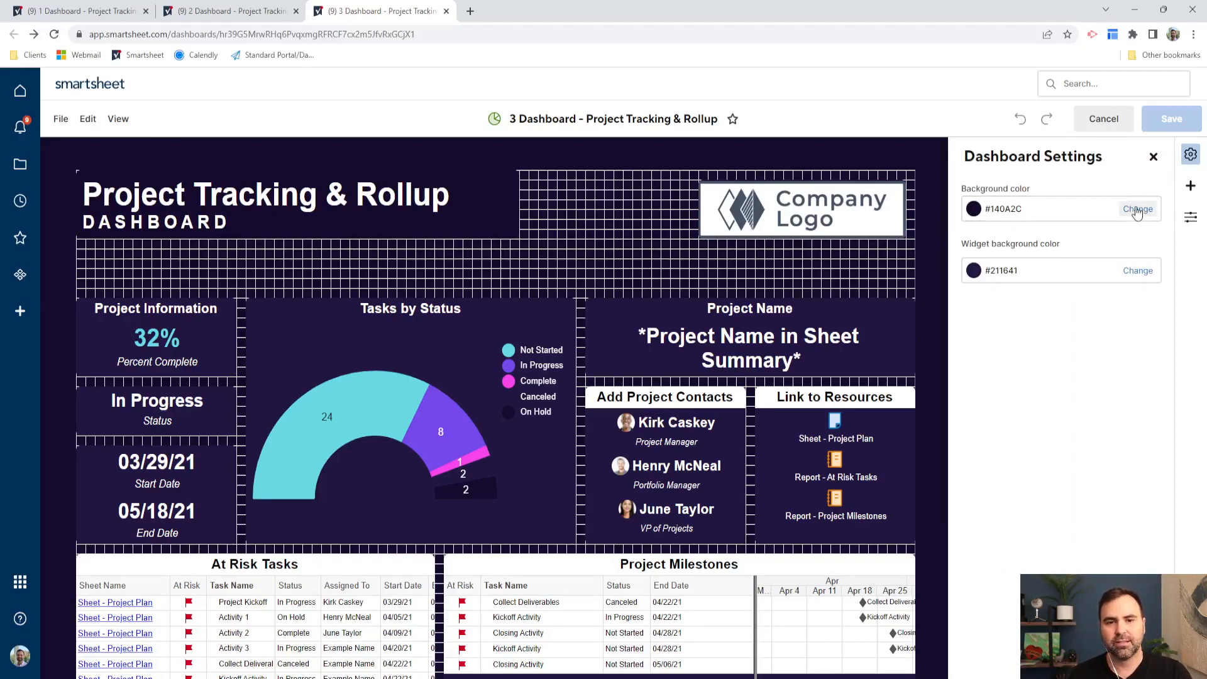
pyautogui.click(1138, 209)
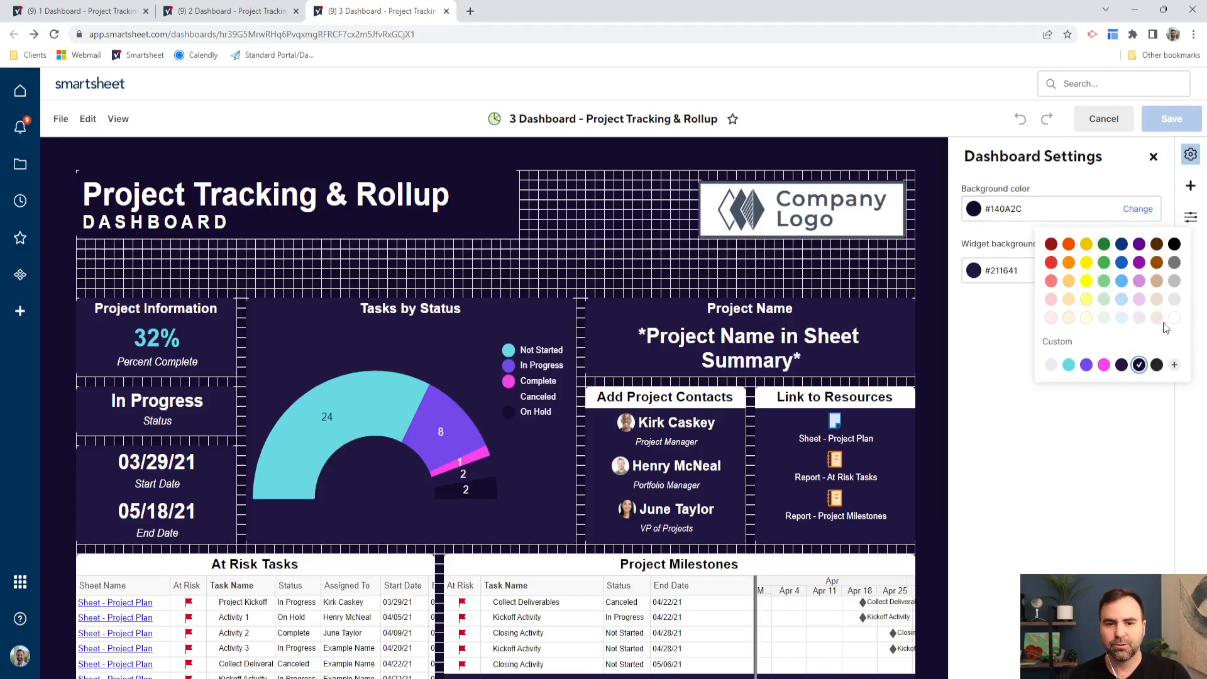
pyautogui.moveTo(1174, 375)
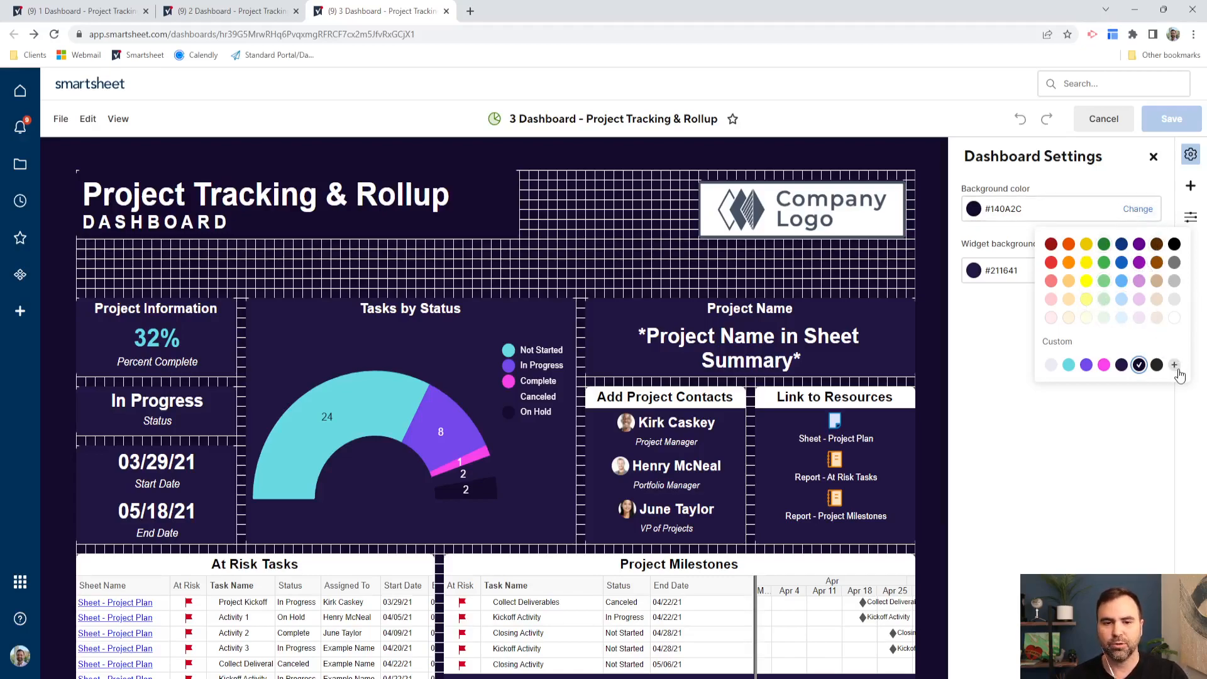
pyautogui.click(1175, 365)
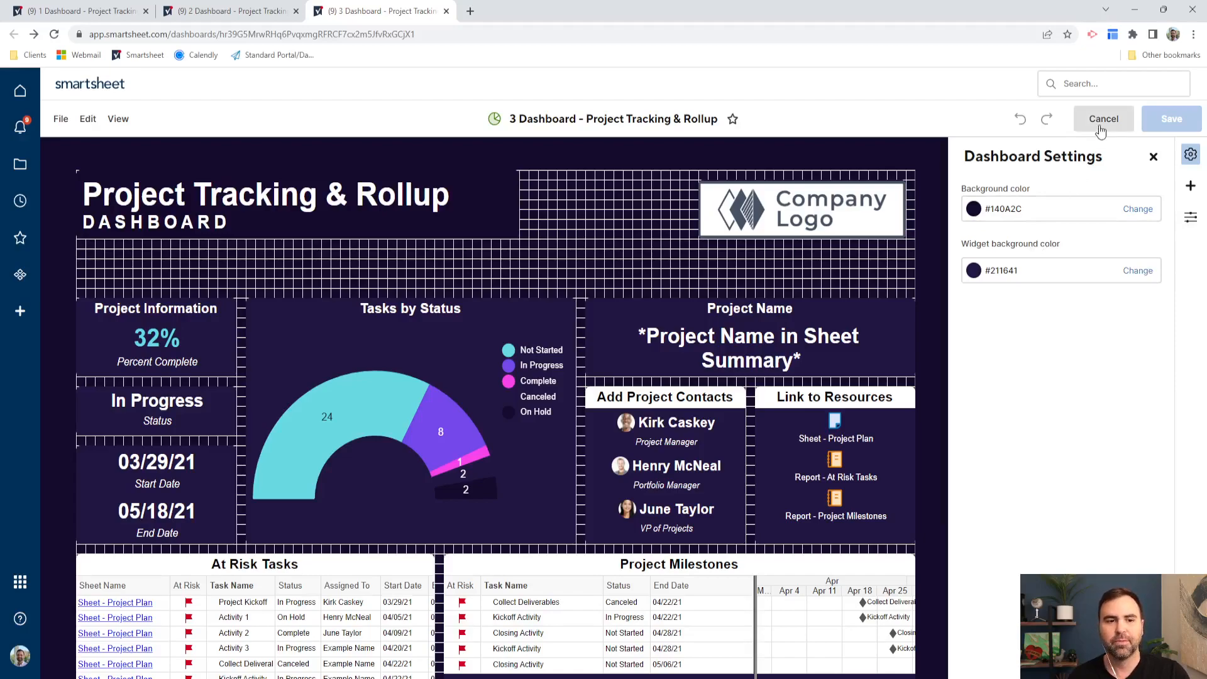
# Step: Cancel editing unsaved and scroll down through the dark dashboard's widgets
pyautogui.click(1102, 118)
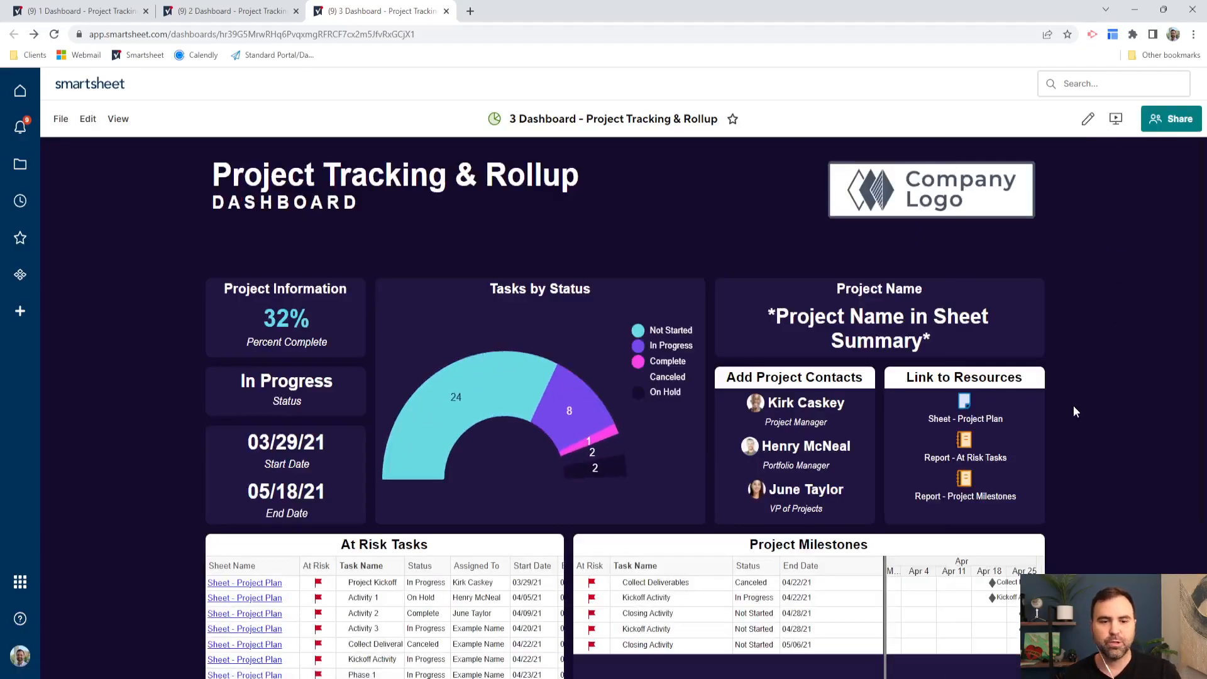
pyautogui.moveTo(407, 343)
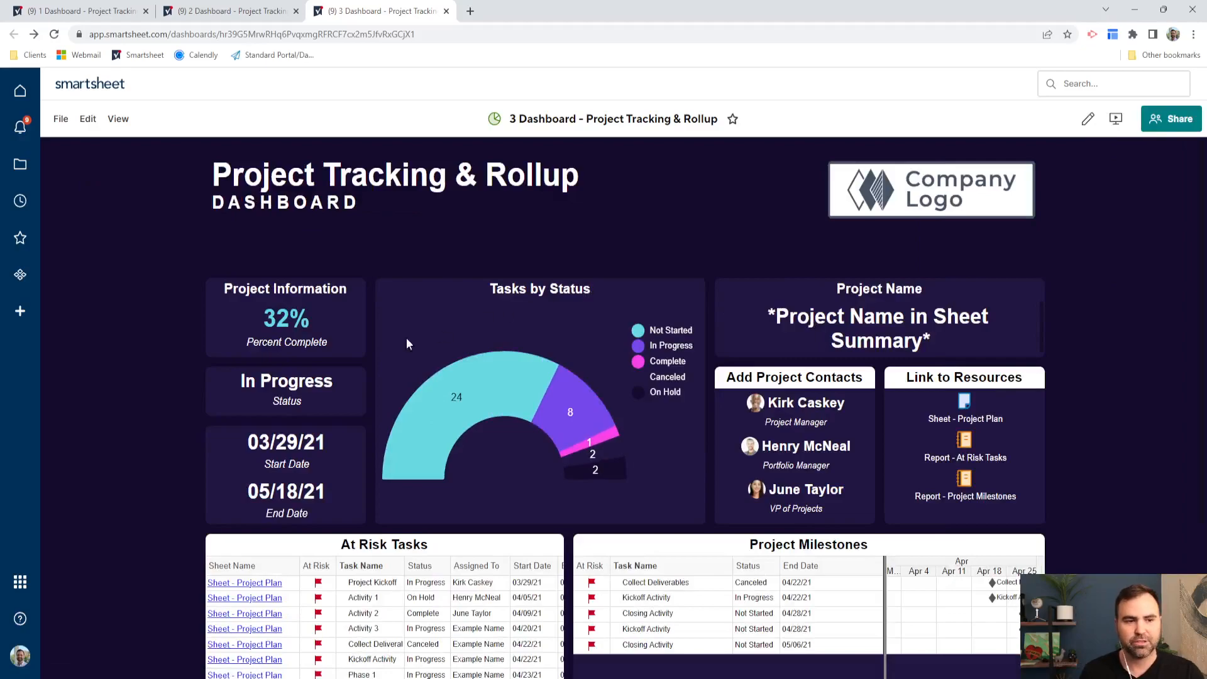
pyautogui.scroll(-3)
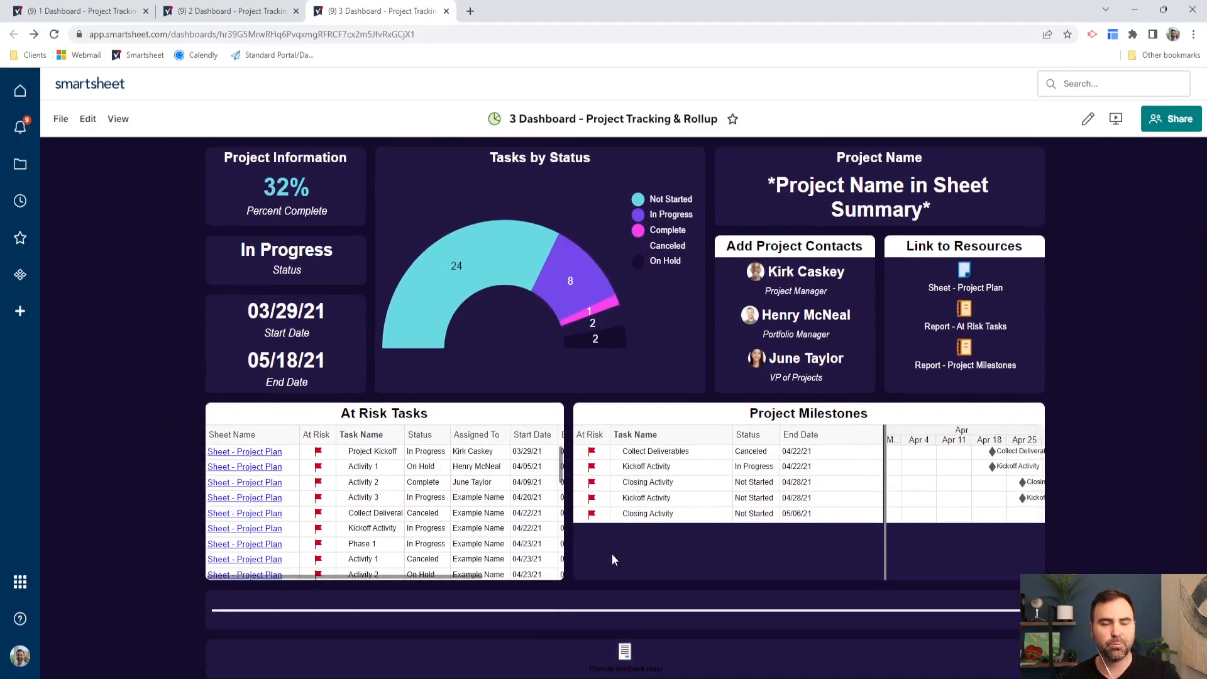
pyautogui.moveTo(911, 412)
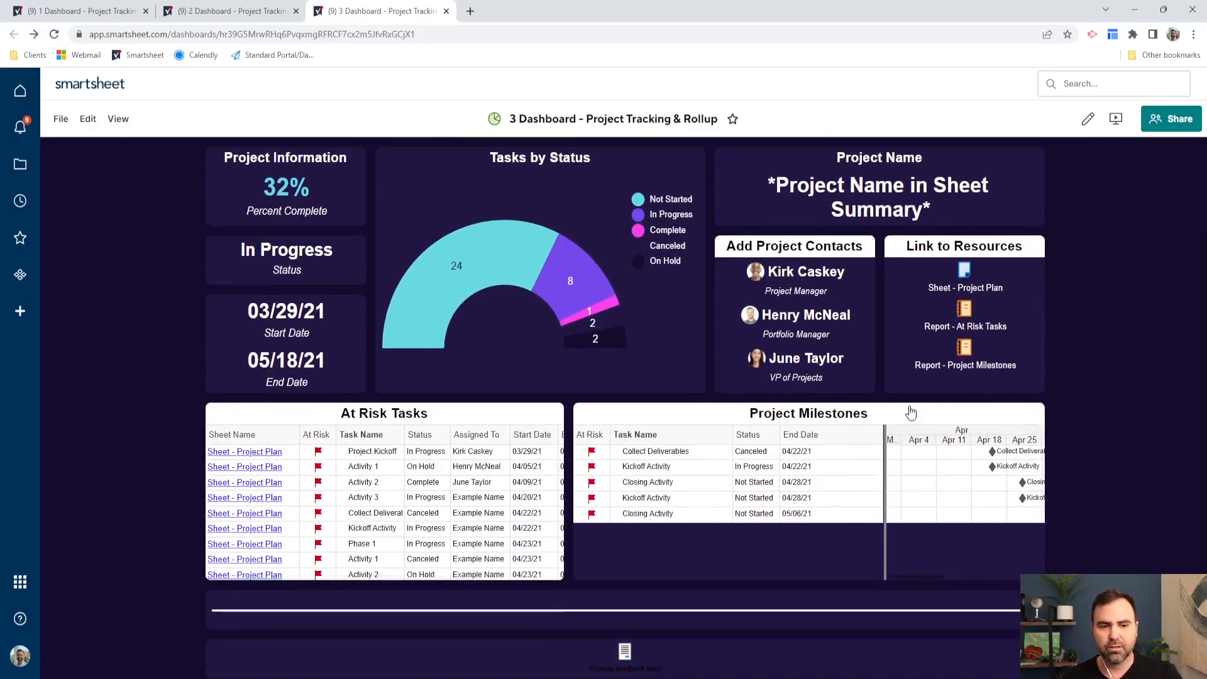
pyautogui.moveTo(853, 445)
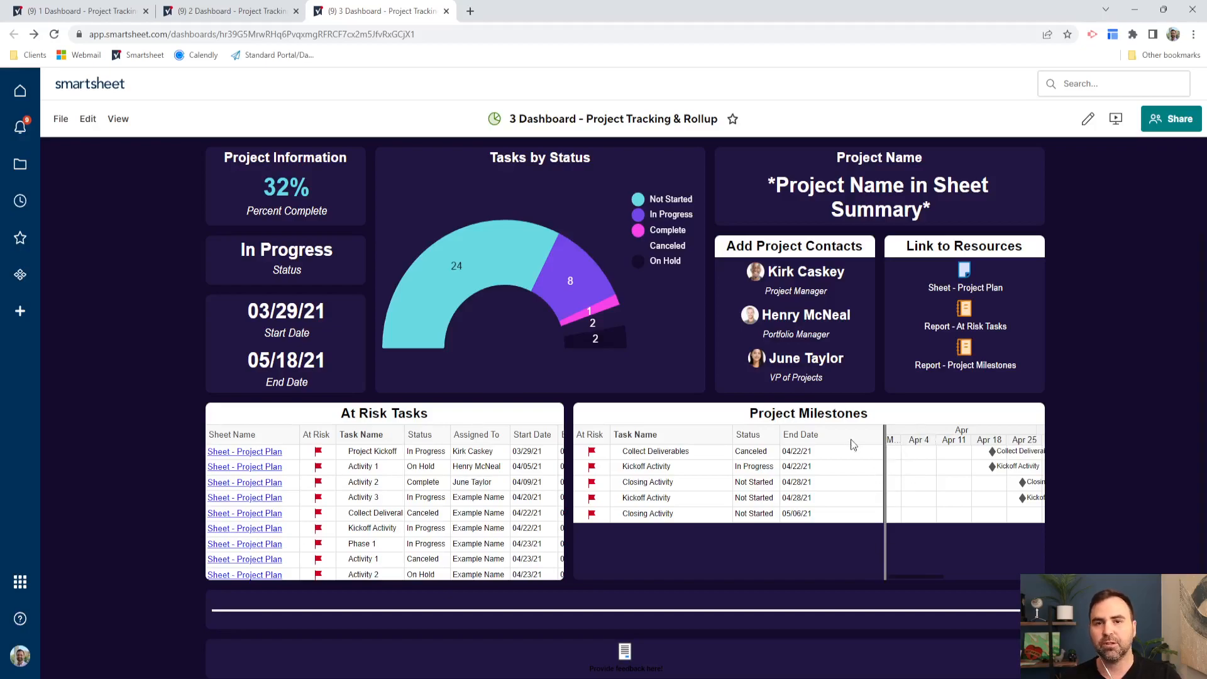